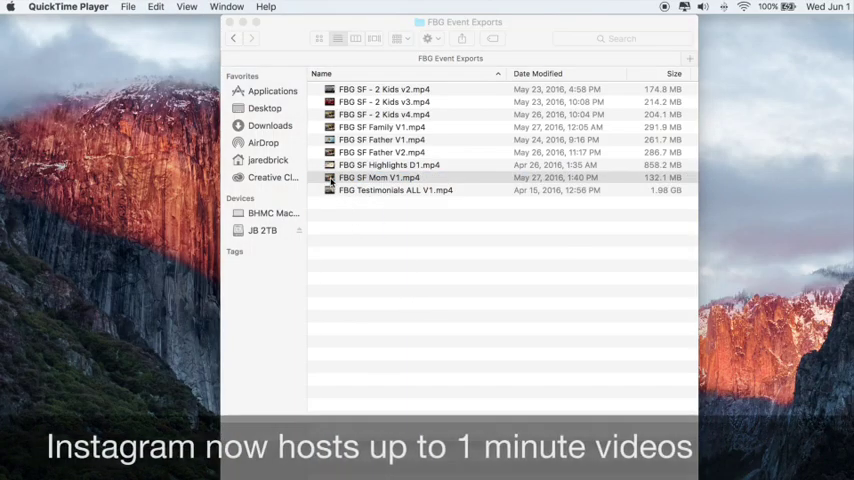
- Open the event export clip from the FBG Event Exports folder in QuickTime Player
double_click(379, 177)
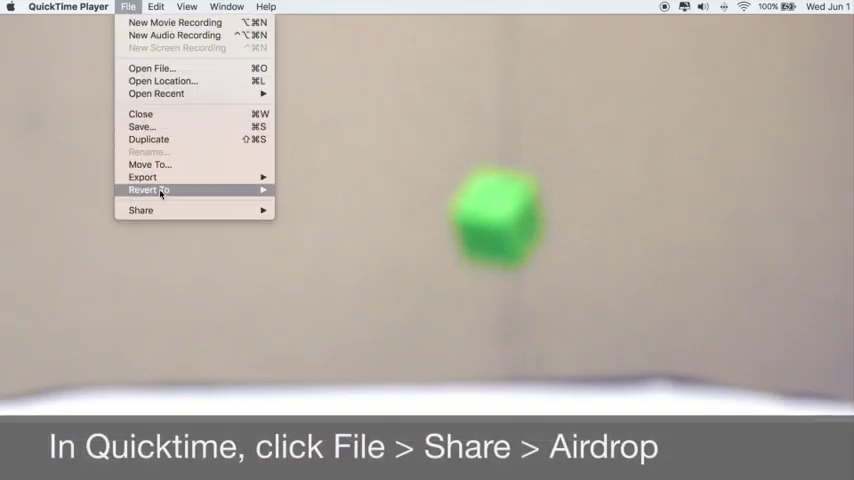
- Send the open clip to the iPhone through File > Share > AirDrop
click(140, 210)
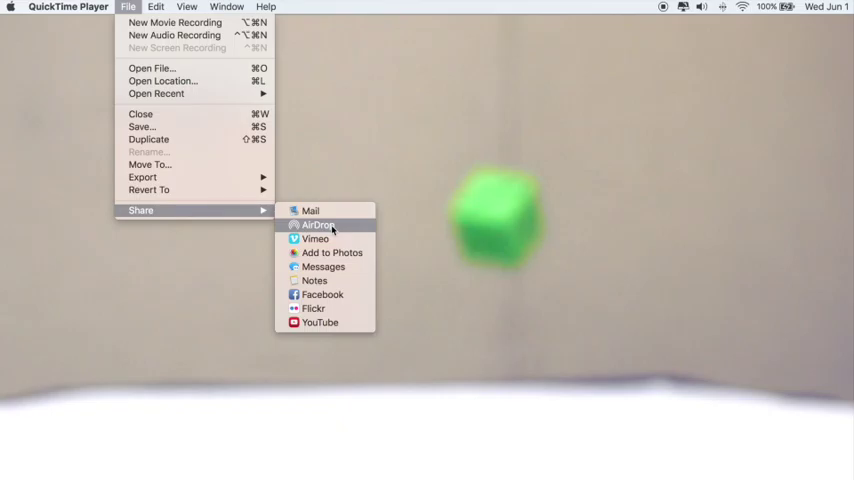
click(320, 224)
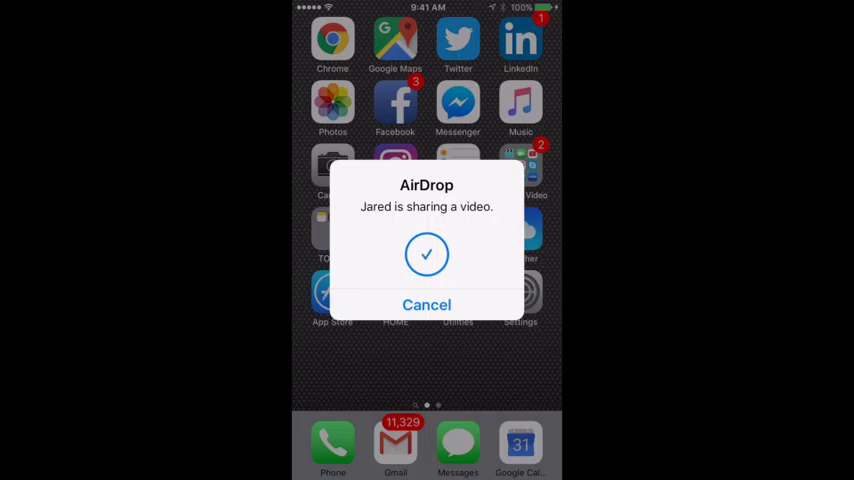
- View the received clip in the iPhone's Photos, then go back to the home screen
click(427, 254)
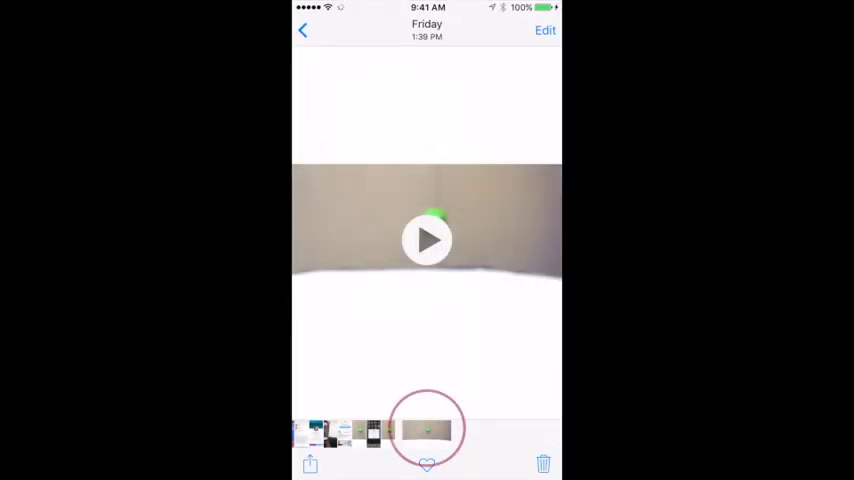
click(426, 464)
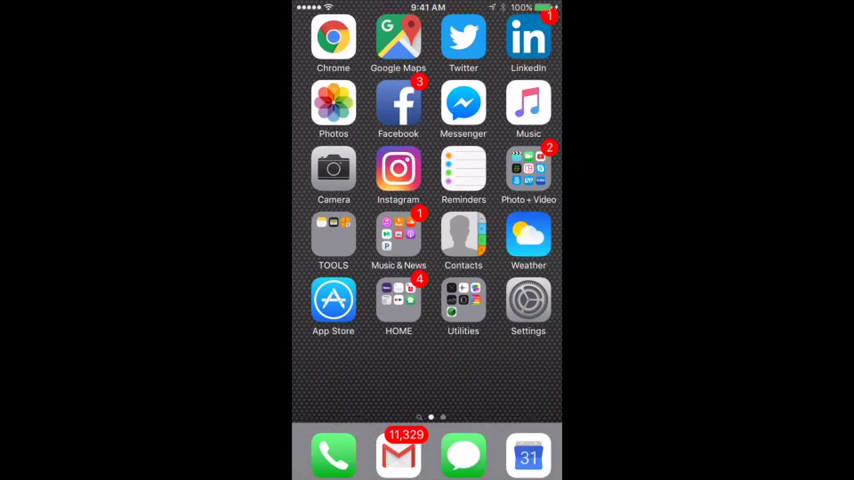
- In Instagram, pick the received clip from Library and advance through editing to the share screen
click(398, 168)
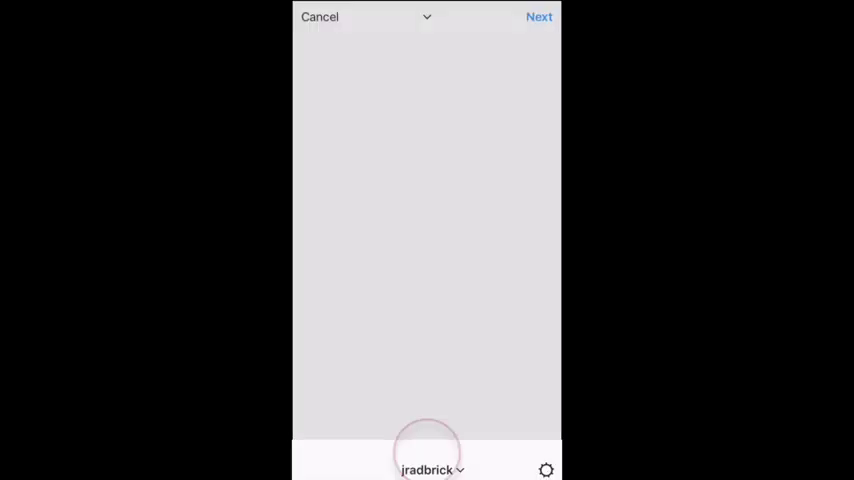
click(336, 463)
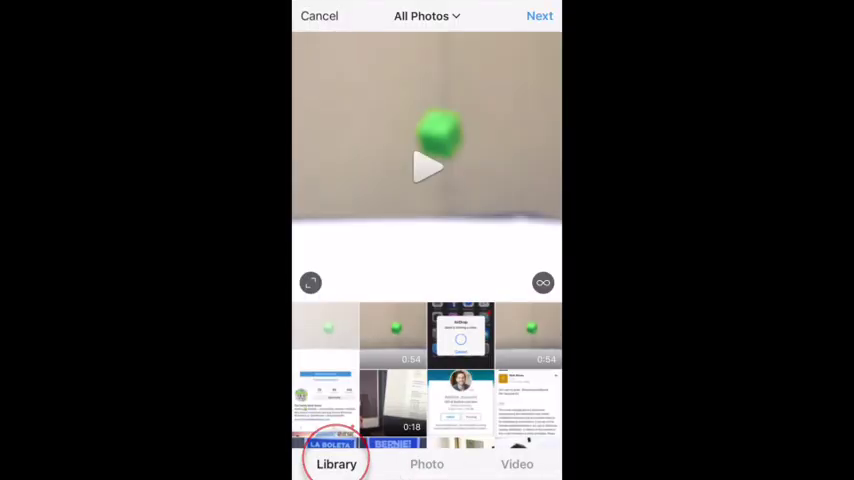
click(310, 282)
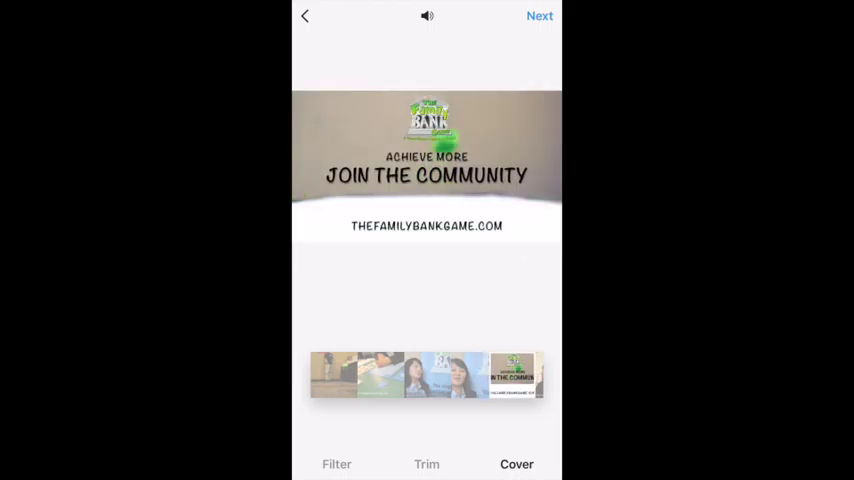
click(540, 17)
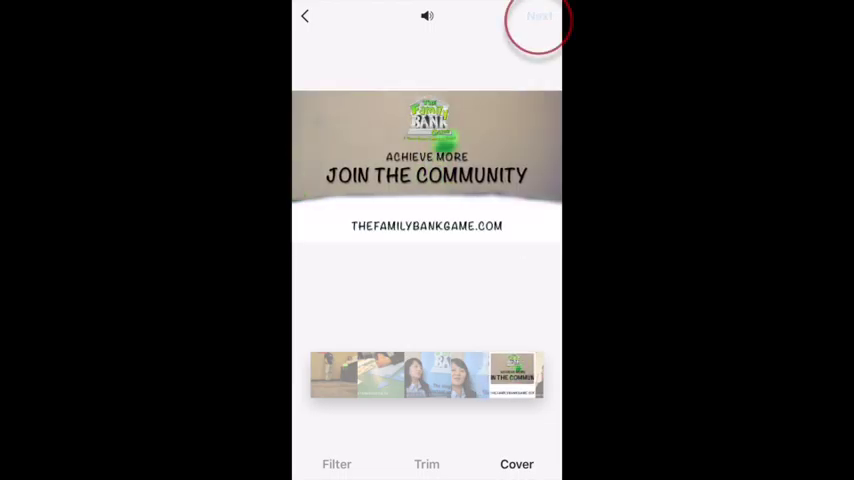
click(539, 16)
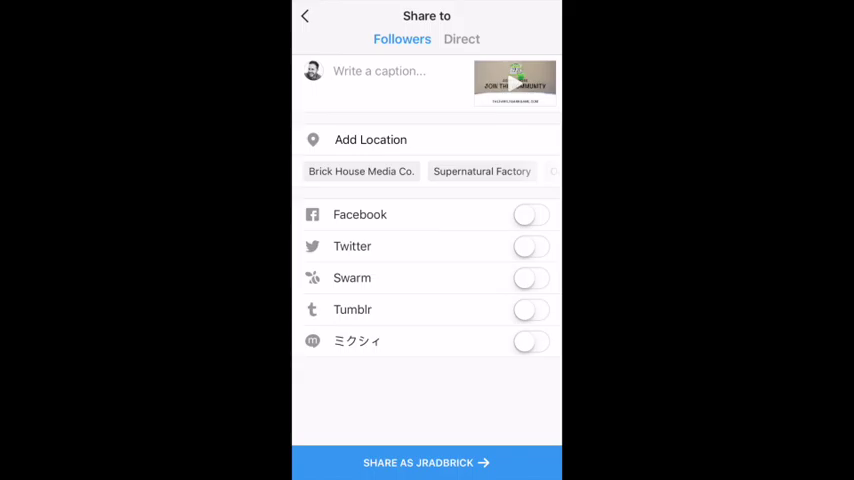
- Turn on Facebook and Twitter sharing and tag the location Brick House Media Co
click(531, 214)
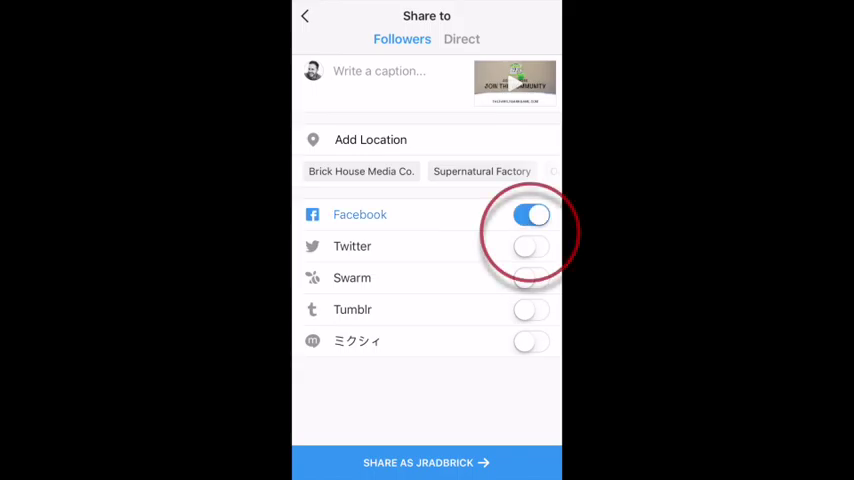
click(531, 246)
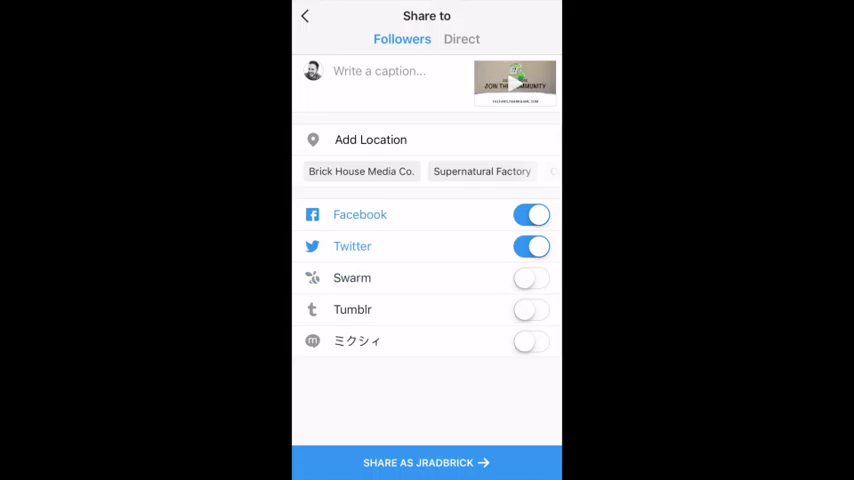
click(370, 139)
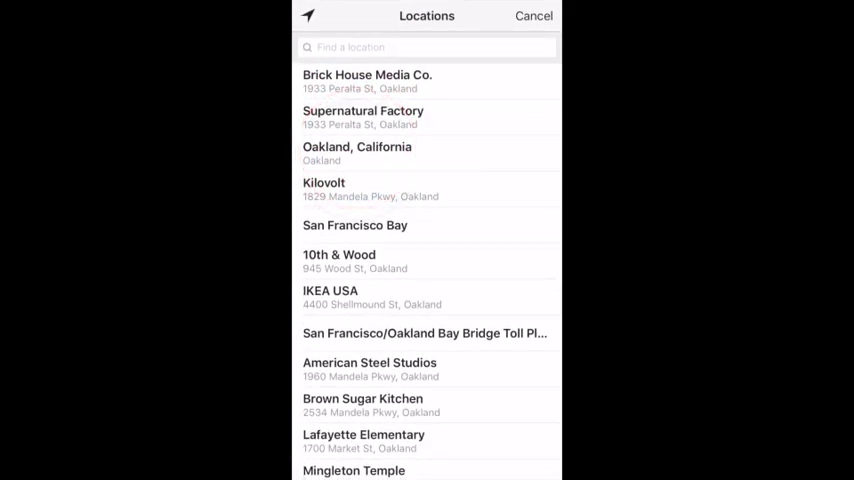
click(367, 81)
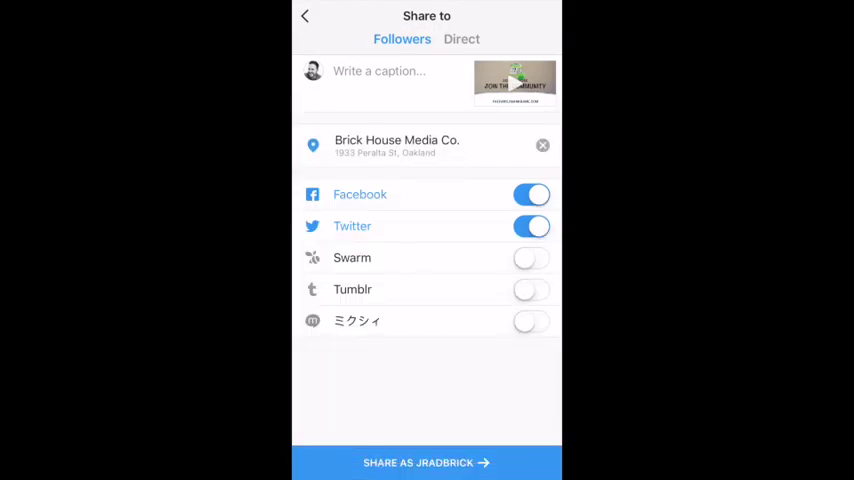
- Write the post caption and confirm it
click(379, 71)
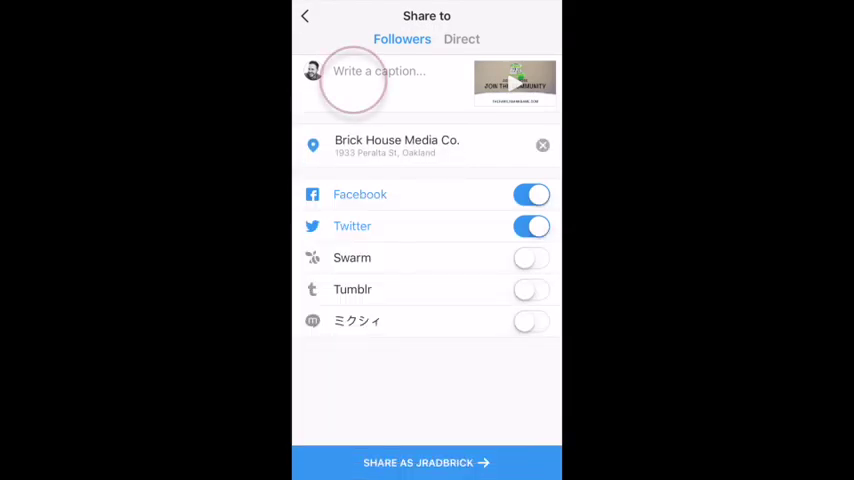
click(390, 71)
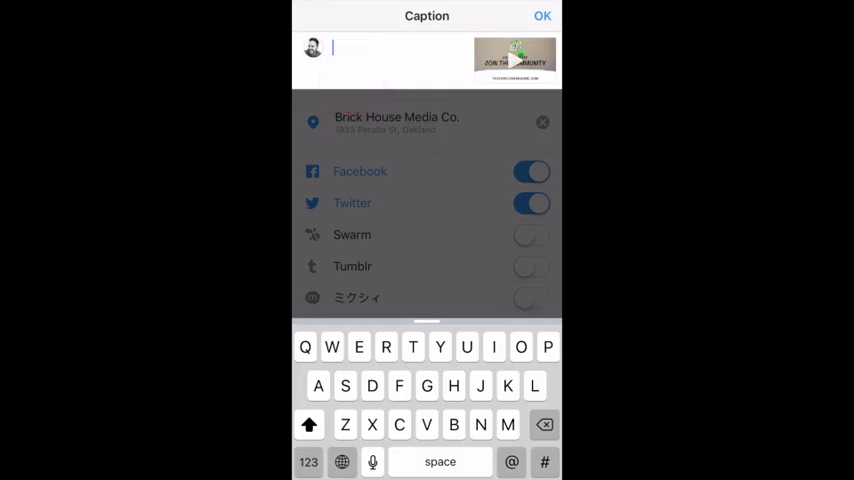
click(542, 16)
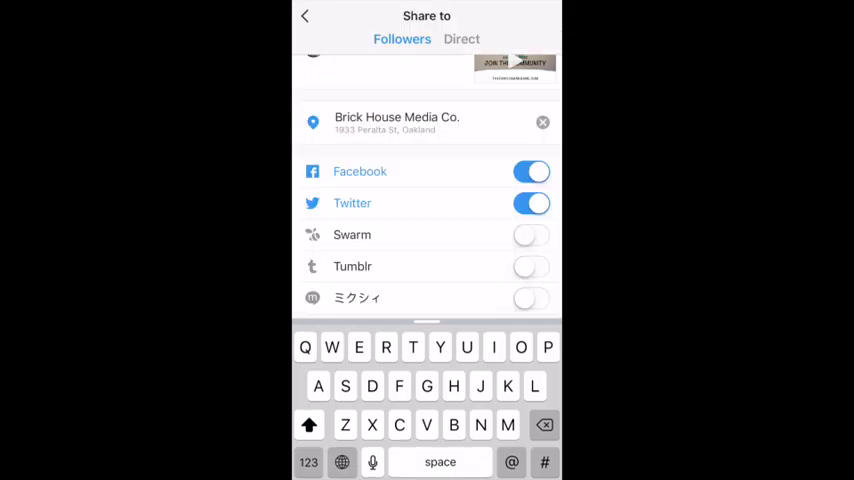